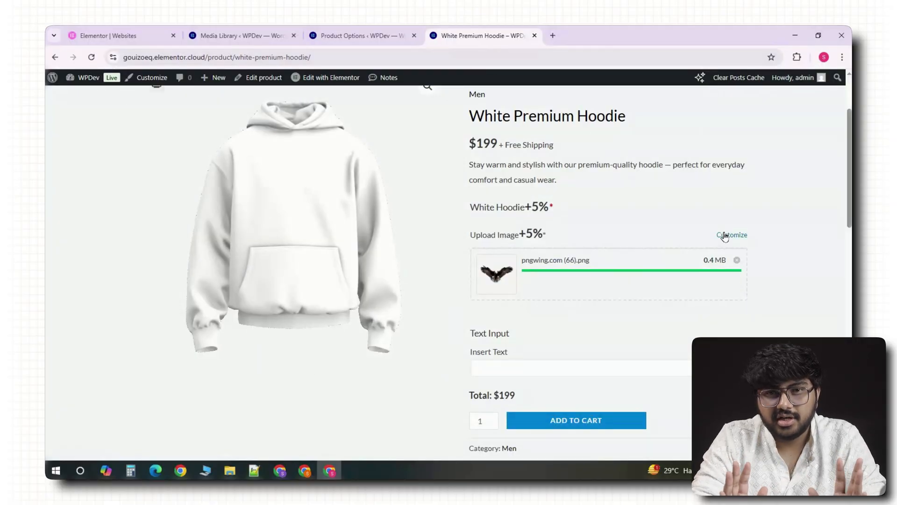
Preview the uploaded eagle image live on the White Premium Hoodie via Customize
click(730, 234)
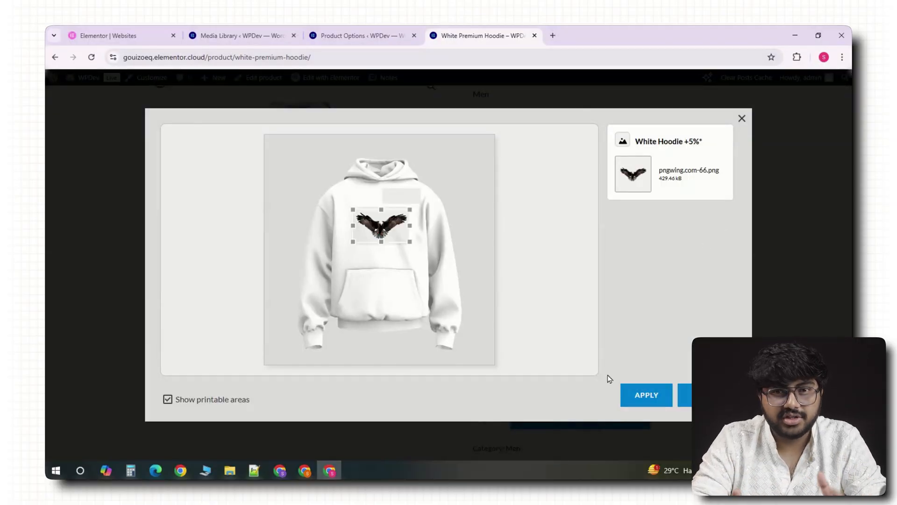
click(645, 395)
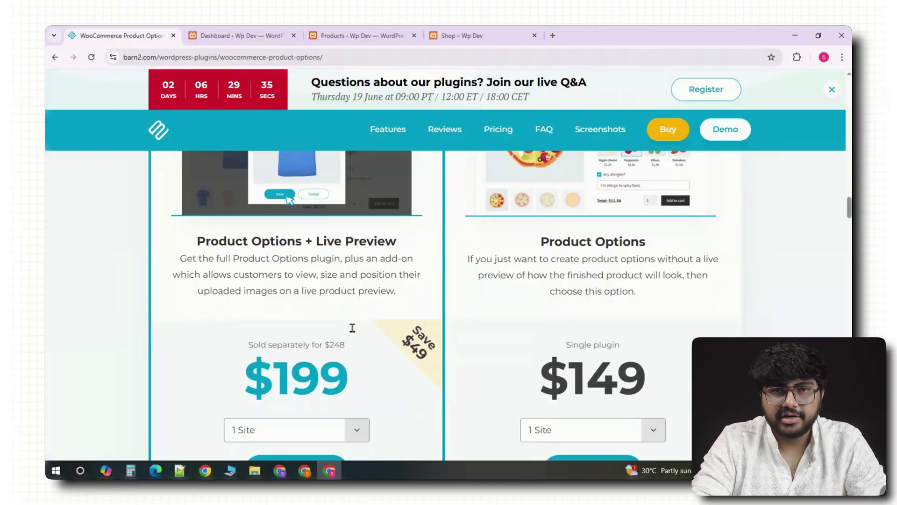
Scroll the WooCommerce Product Options page down to the bundle and single-plugin pricing
scroll(down, 3)
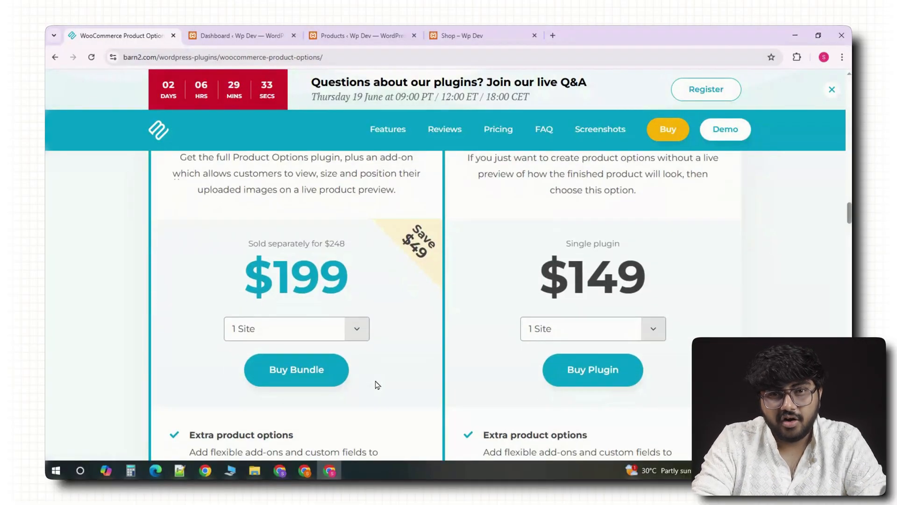
scroll(down, 3)
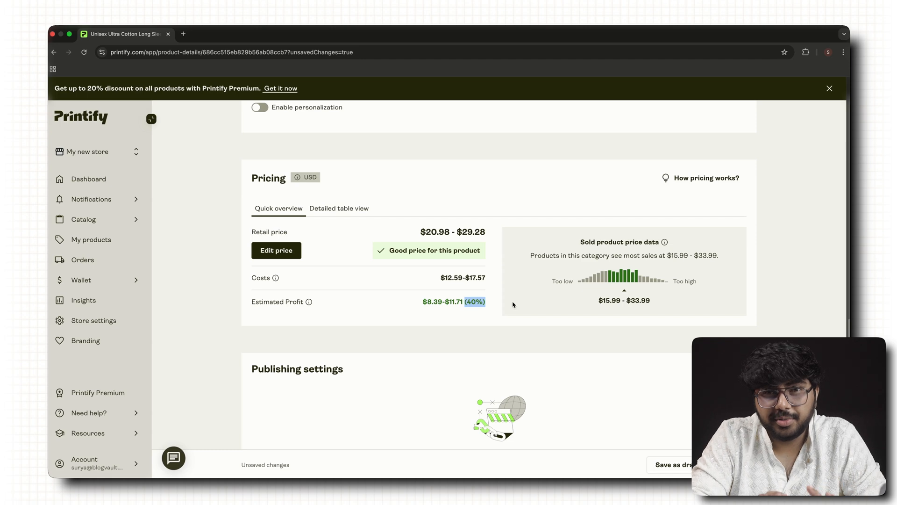
double_click(462, 277)
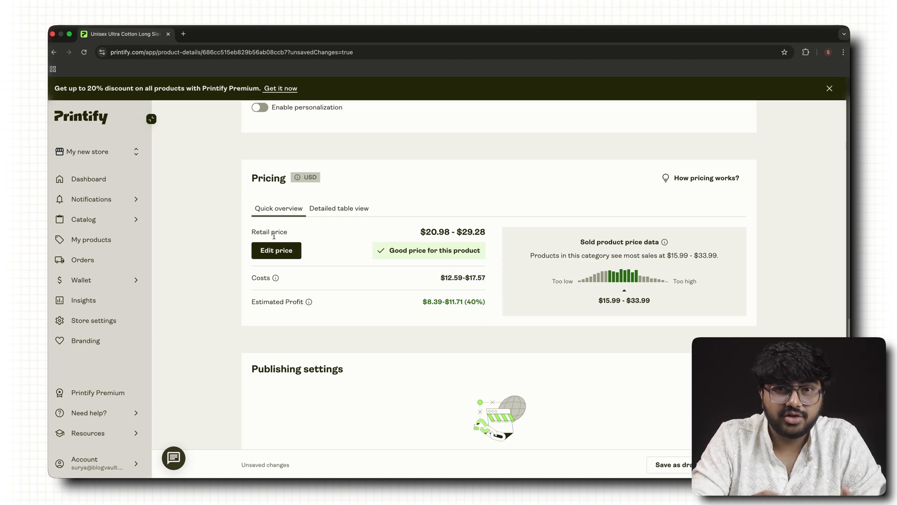
double_click(452, 232)
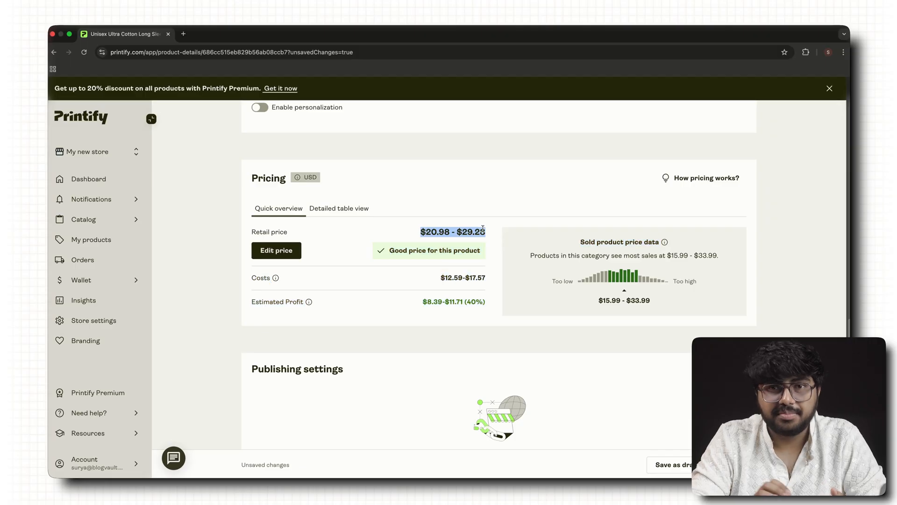
mouse_move(366, 321)
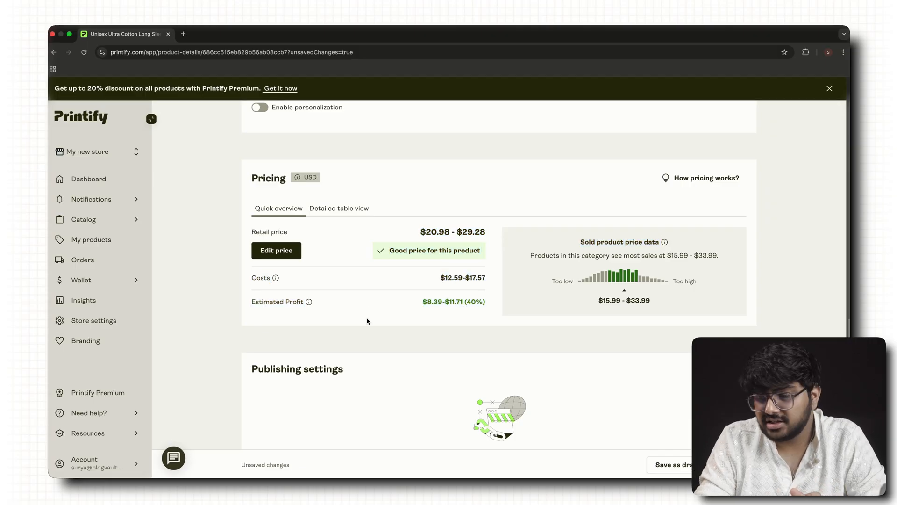
scroll(down, 3)
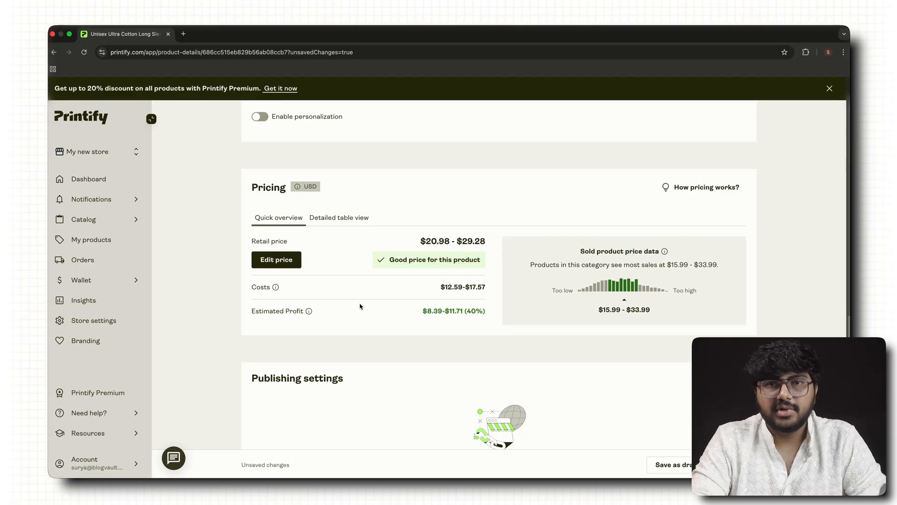
mouse_move(596, 301)
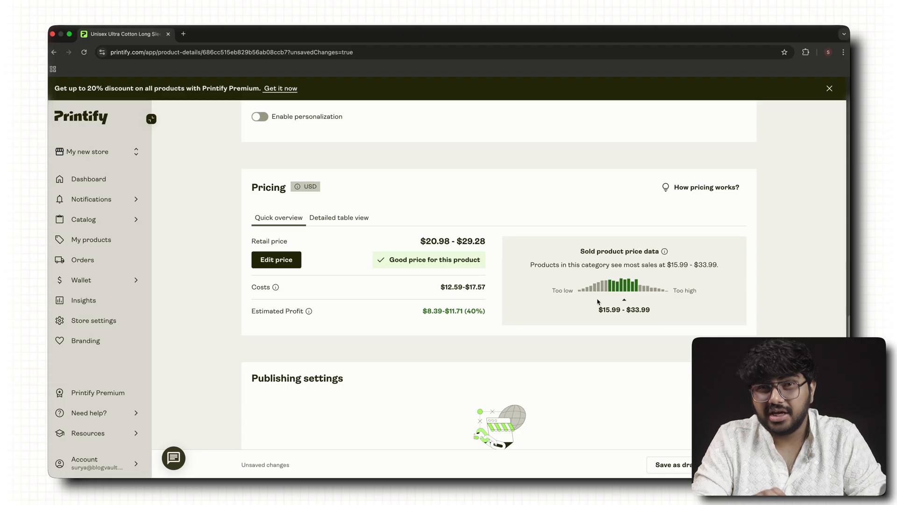
mouse_move(438, 287)
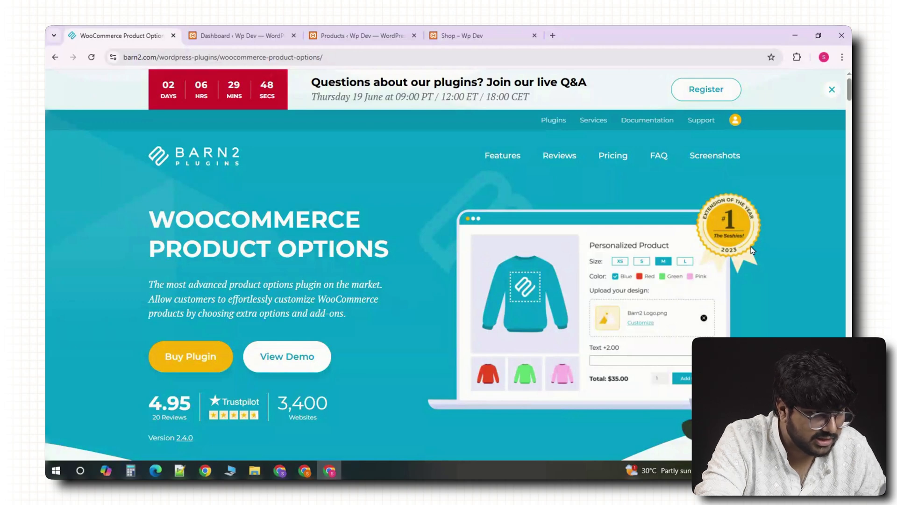
Scroll the Barn2 page down to the pricing plans, then return to WordPress with the plugin installed
scroll(down, 3)
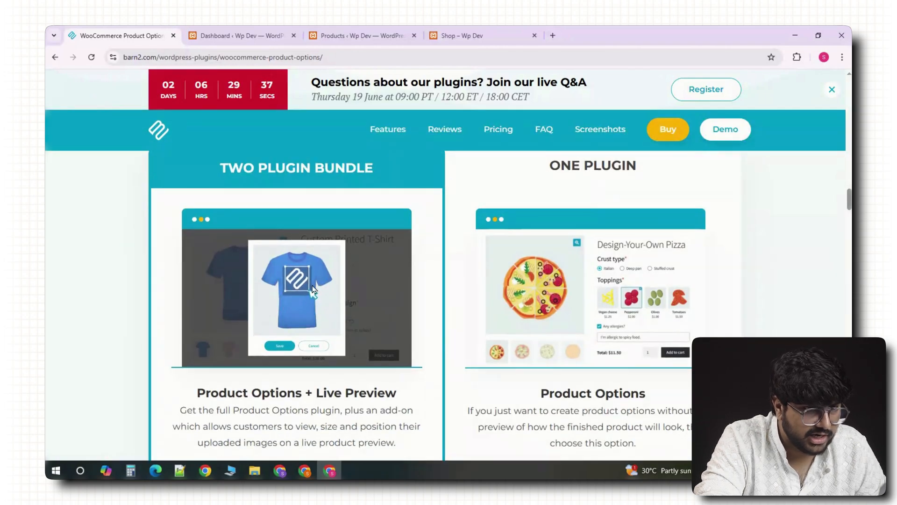
scroll(down, 3)
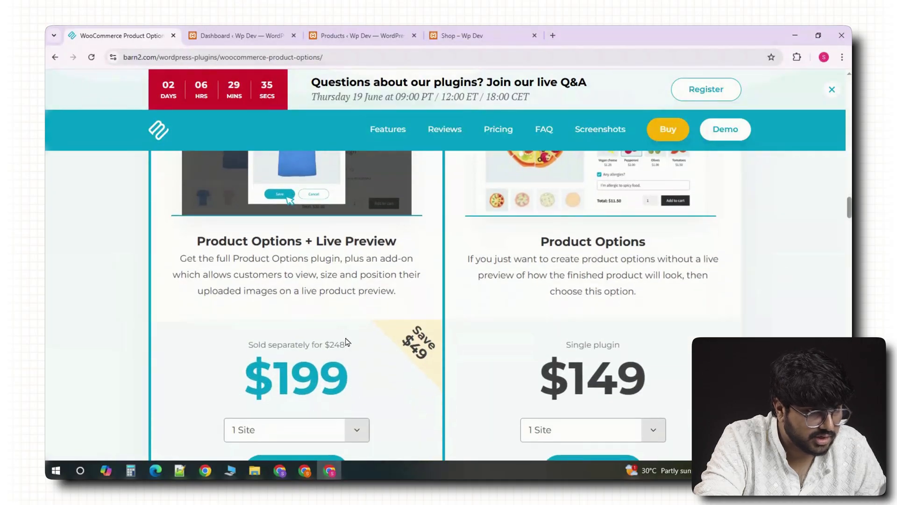
scroll(down, 3)
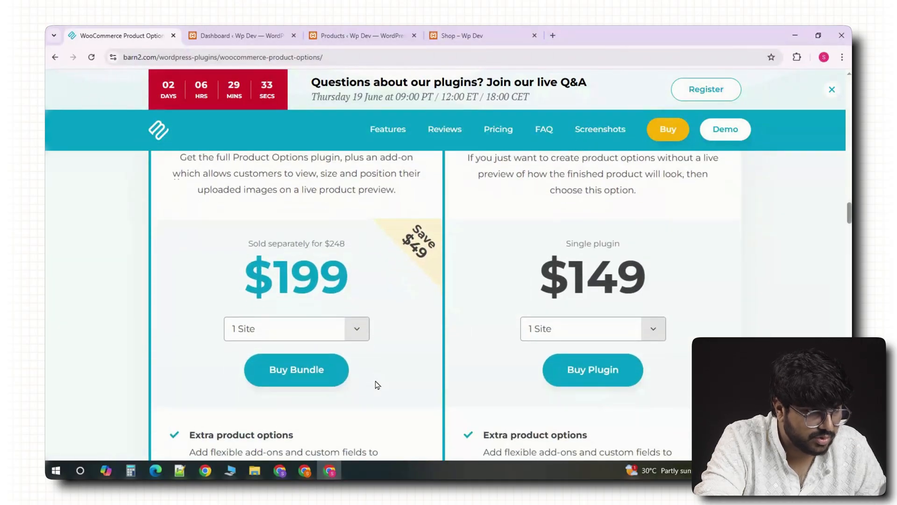
click(240, 35)
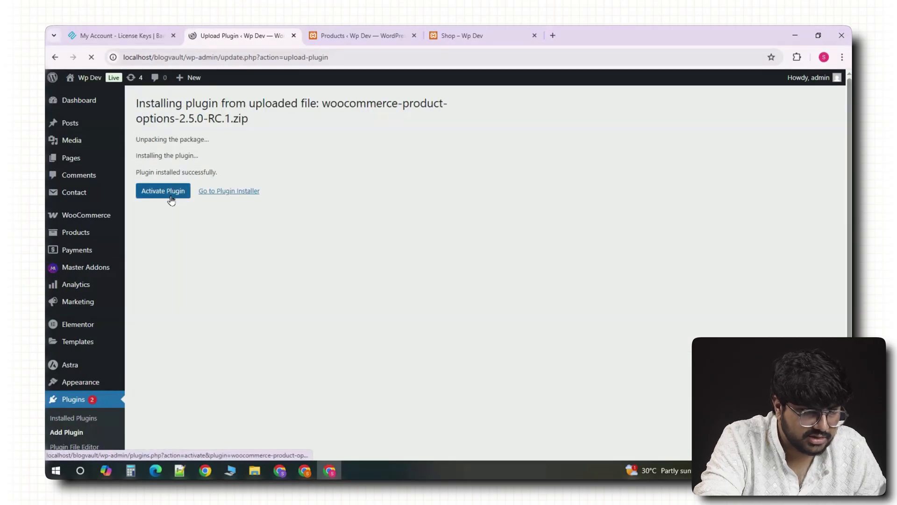
Activate the WooCommerce Product Options plugin and go to the White Premium Hoodie product page
click(163, 190)
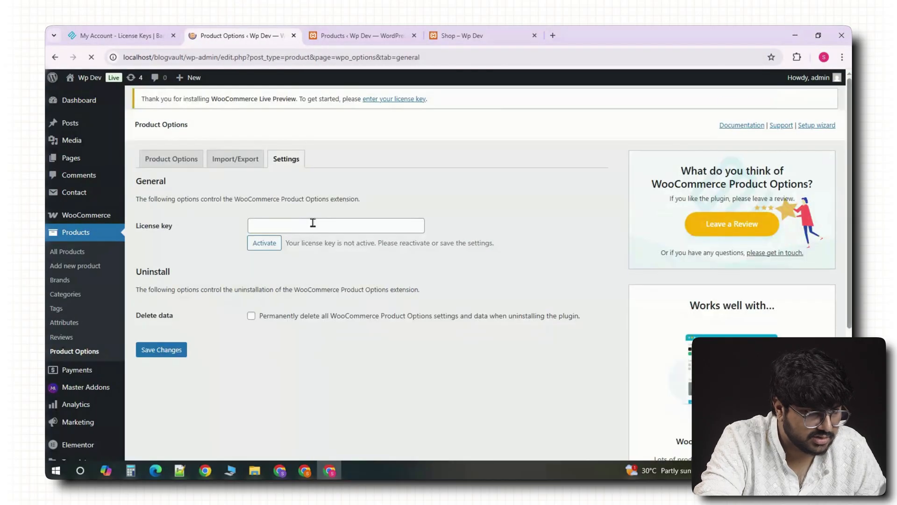
click(483, 36)
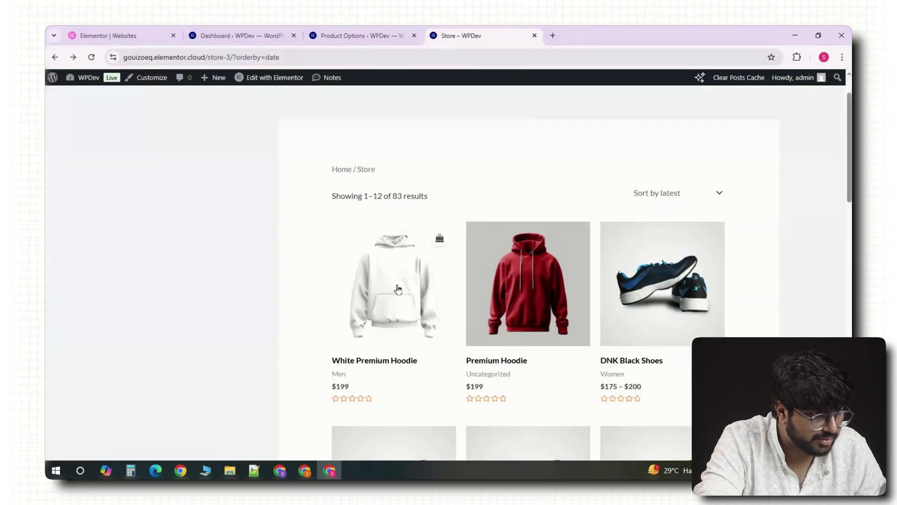
click(392, 286)
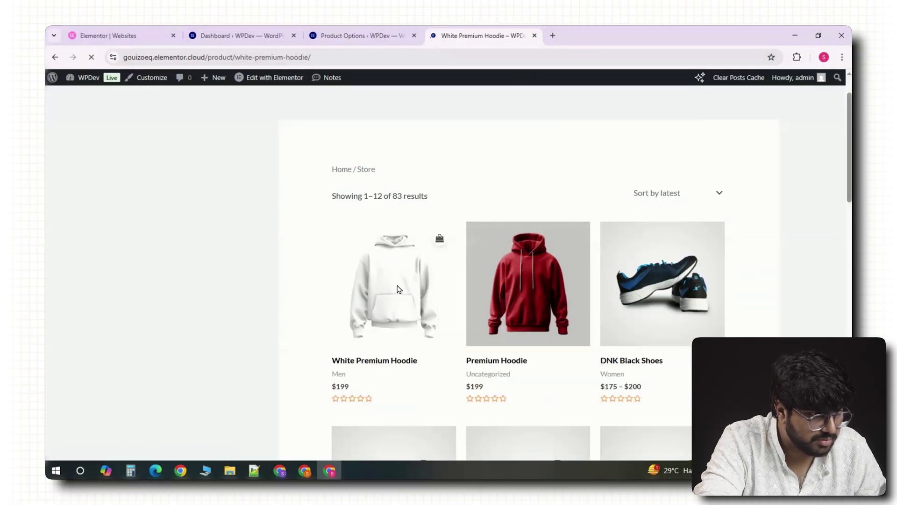
click(392, 285)
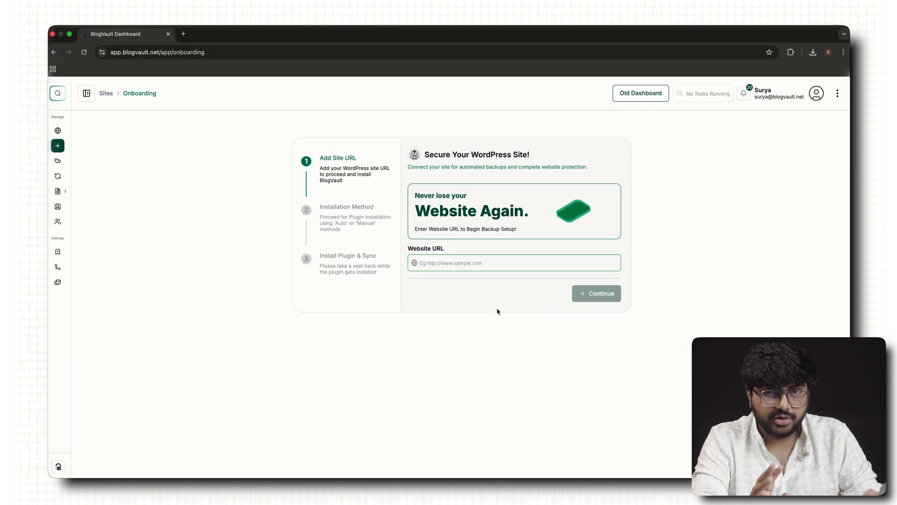
Enter the website URL from the suggestions and reach the Plant Shop site dashboard
click(513, 262)
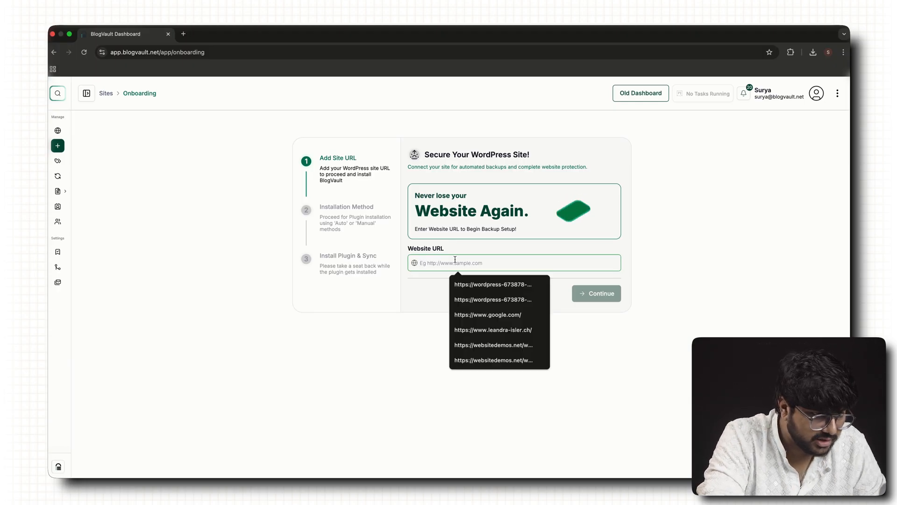
click(492, 284)
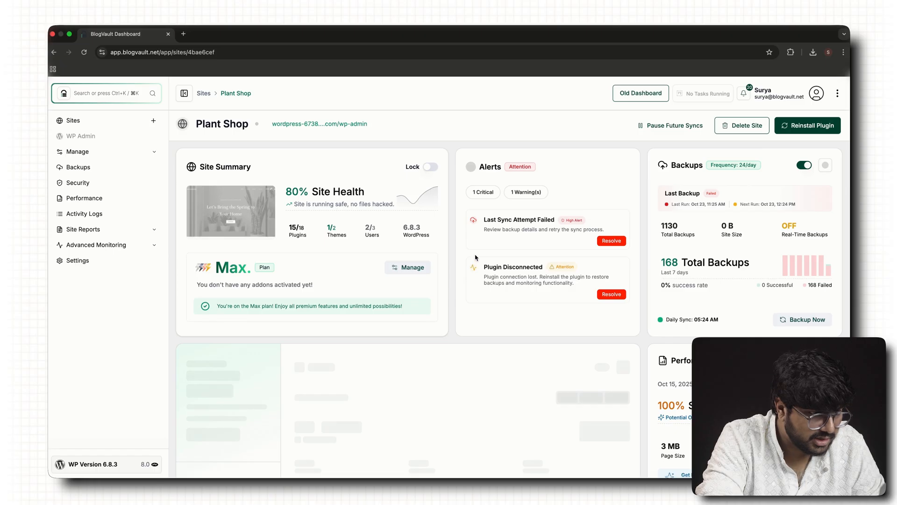
click(78, 166)
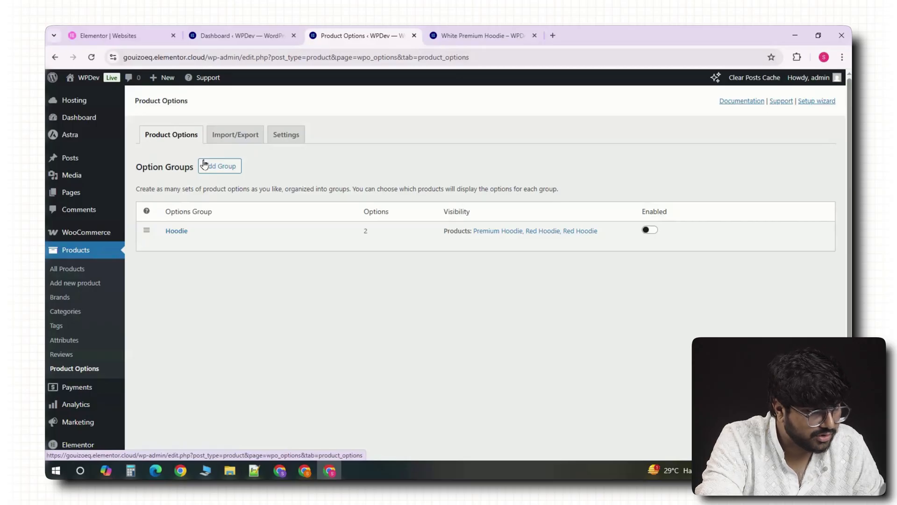
Add a new option group named 'Premium White Hood' and limit it to specific products
click(220, 166)
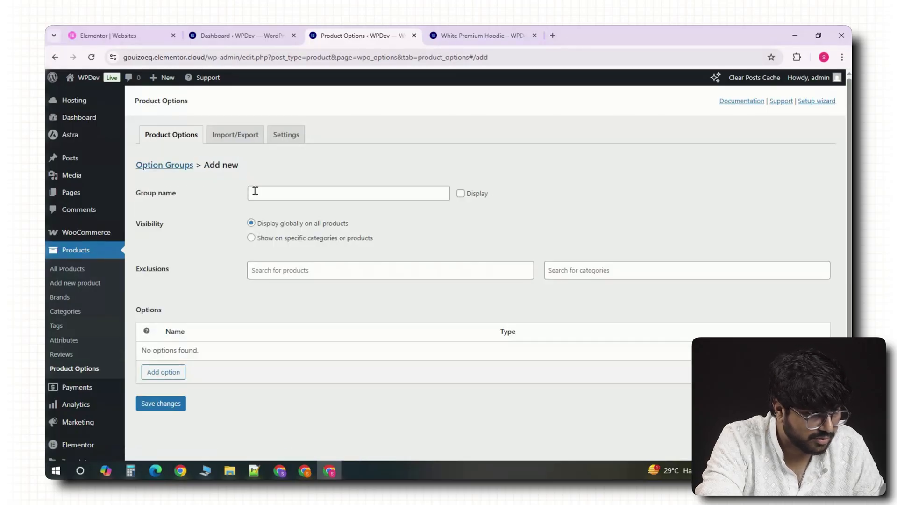
click(347, 193)
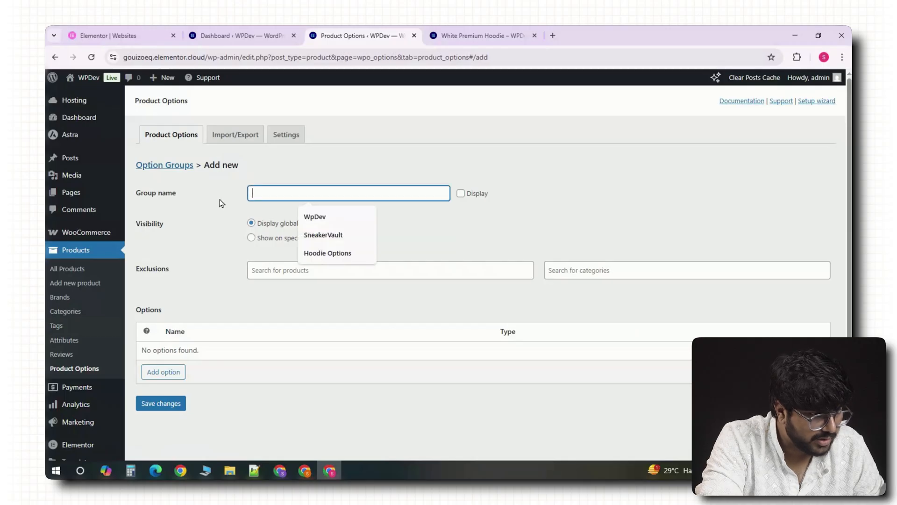
text(Premium)
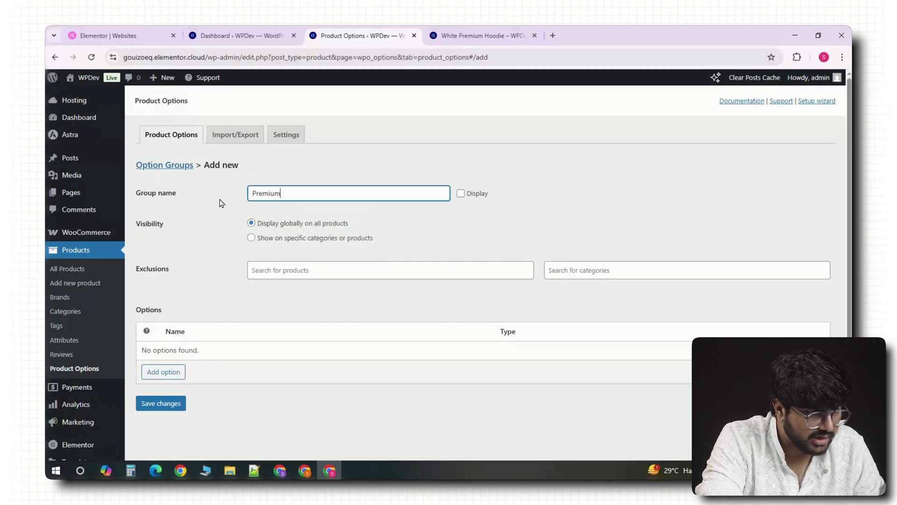
text(W)
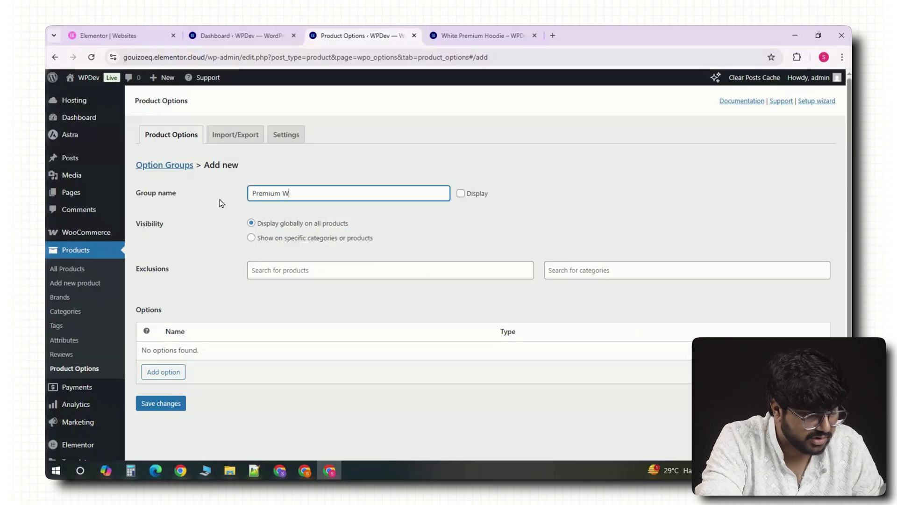
text(hite Hood)
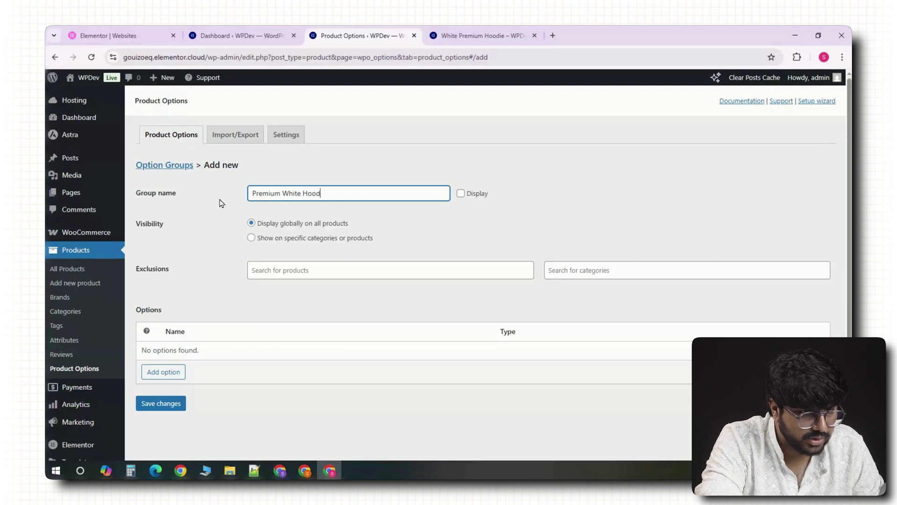
click(251, 237)
text(white)
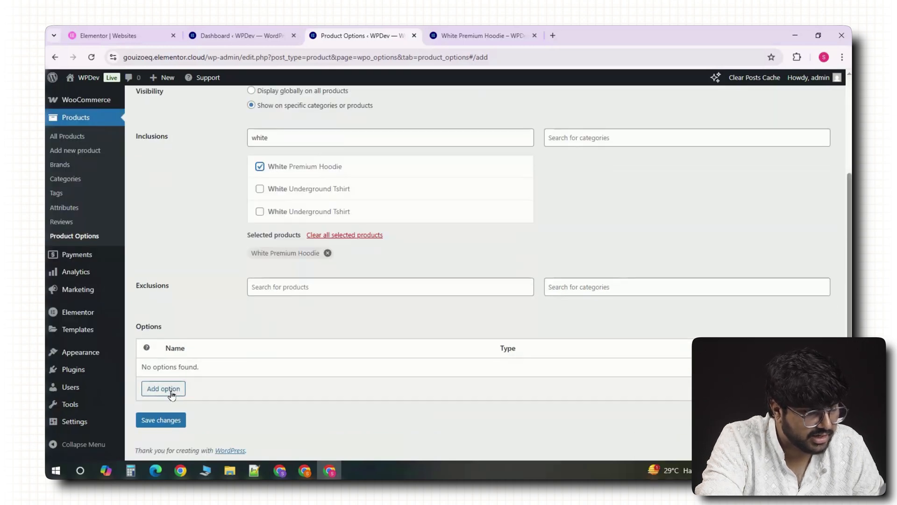
Restrict the group to White Premium Hoodie and add an Upload Image option with a 5% increase
click(163, 388)
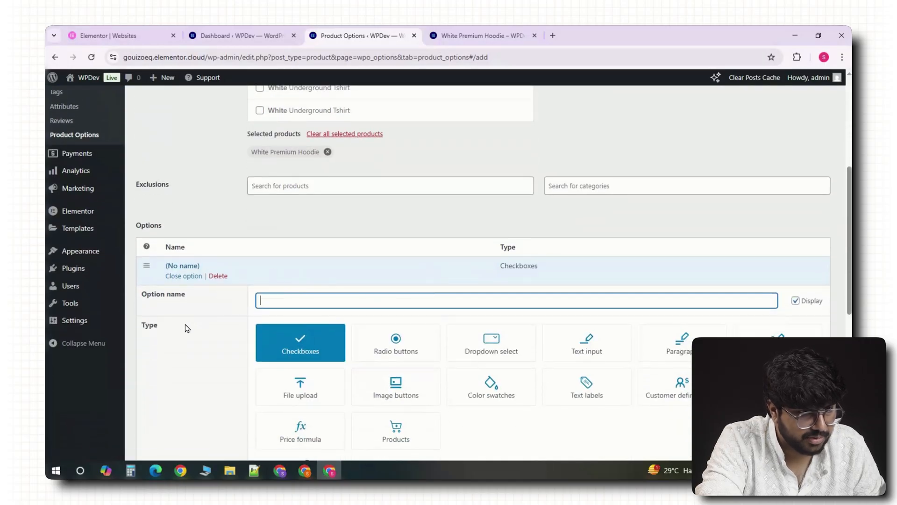
mouse_move(196, 319)
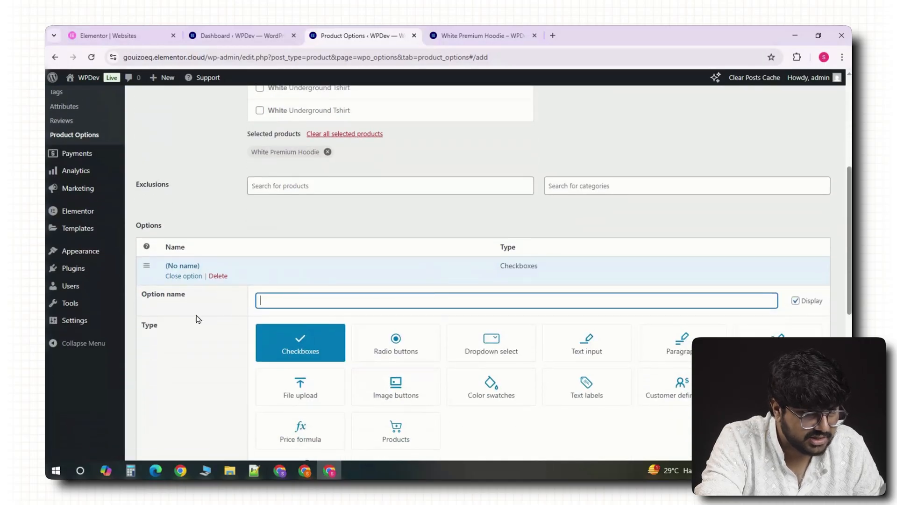
text(White)
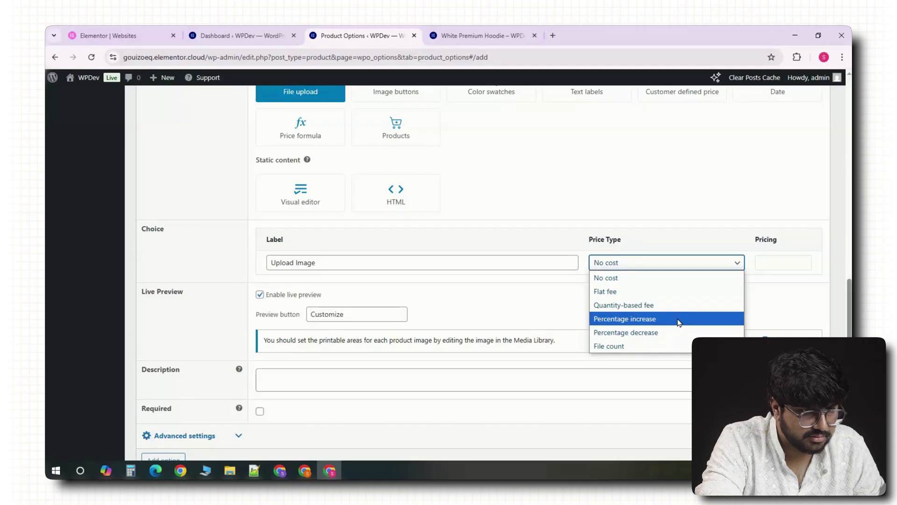
click(625, 318)
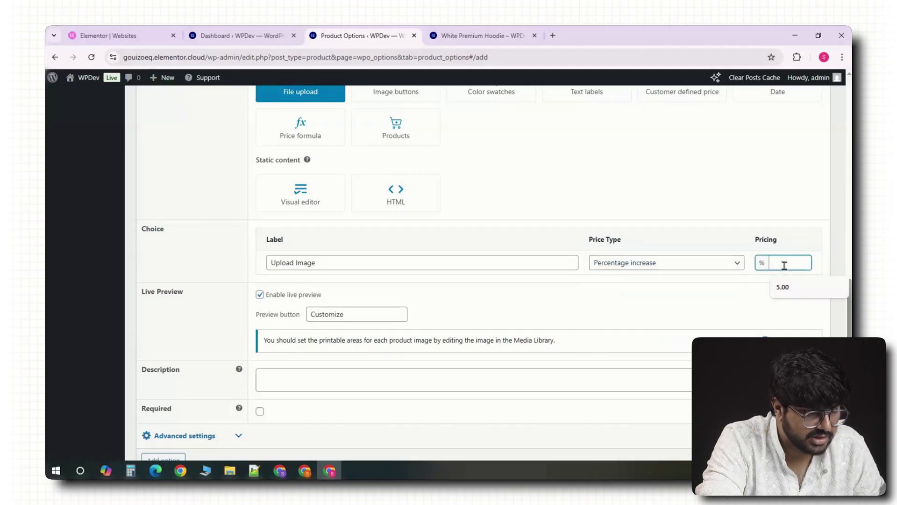
text(5)
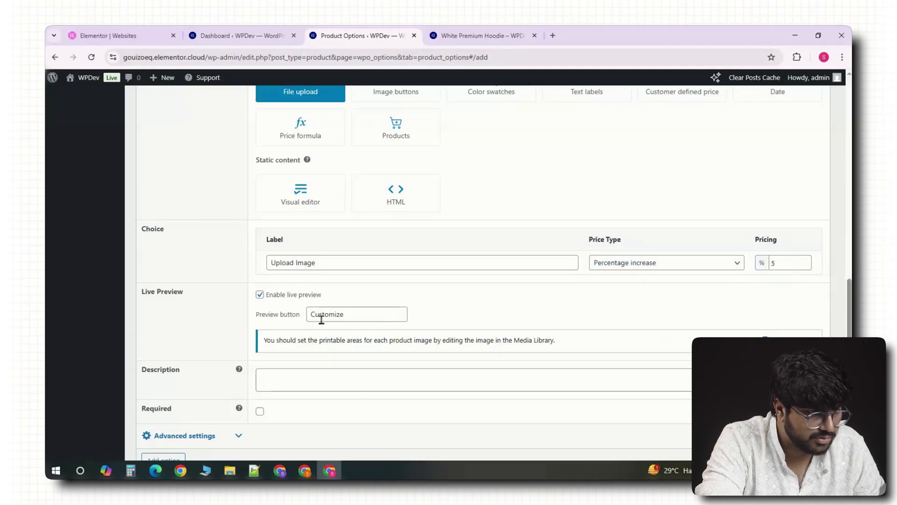
mouse_move(270, 296)
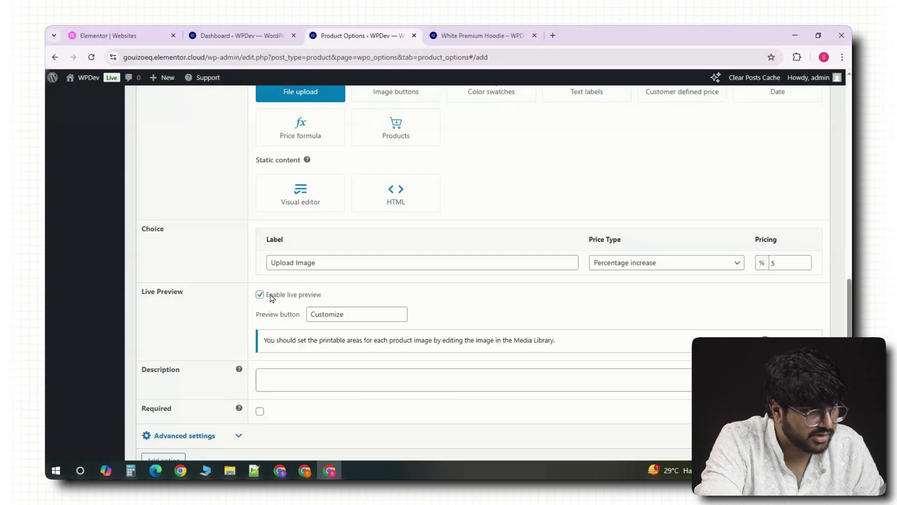
Make the image upload required with a 20 MB limit and one file allowed
click(356, 314)
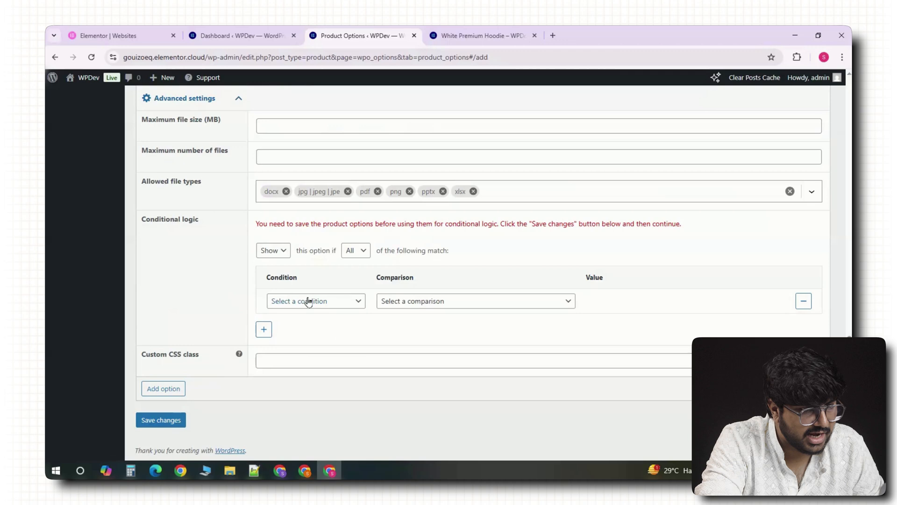
scroll(up, 3)
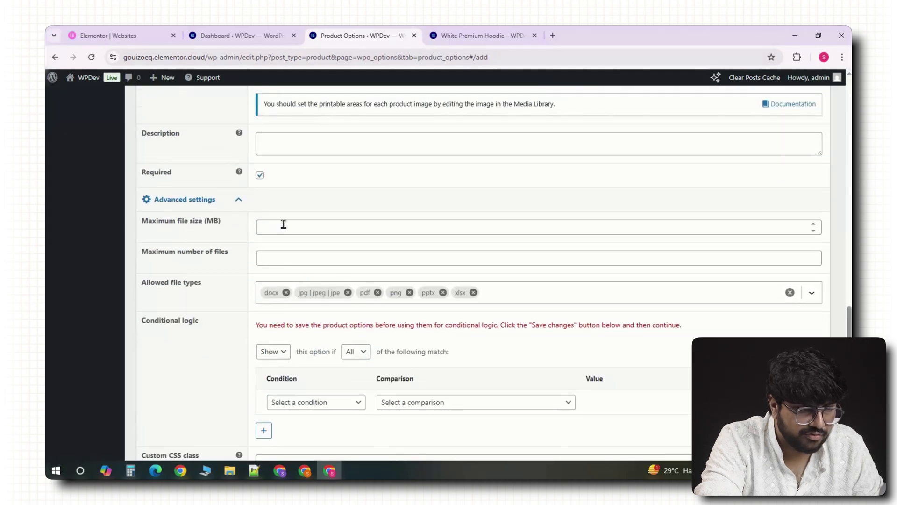
text(20)
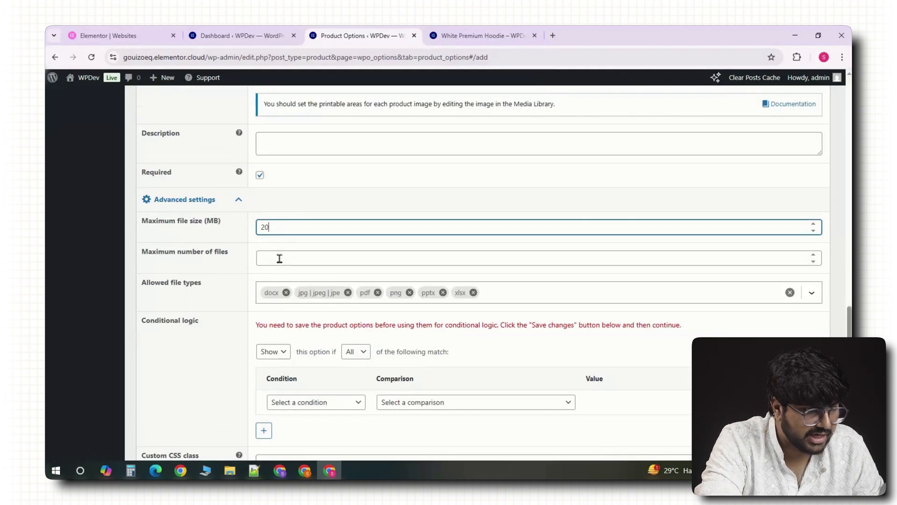
text(1)
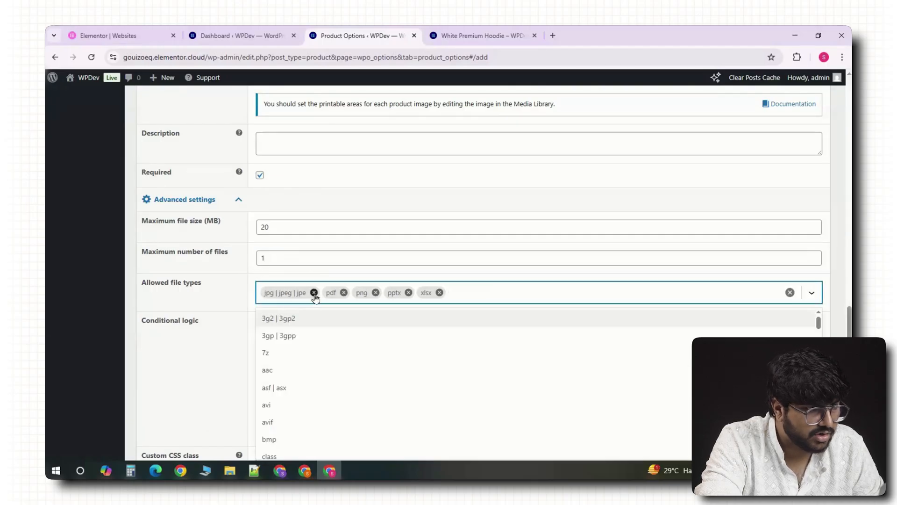
mouse_move(358, 296)
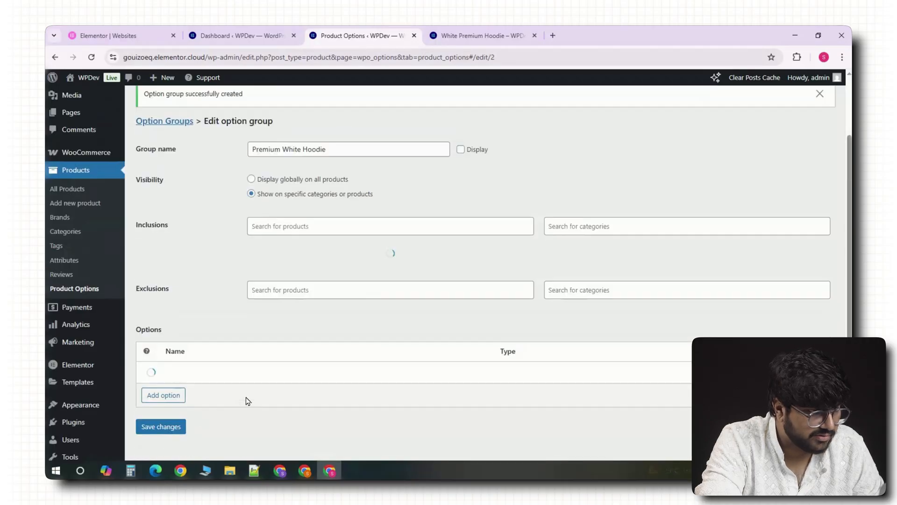
Add an Insert Text option with live preview and 2–15 character limit, save, and view the hoodie page
click(163, 395)
text(Insert)
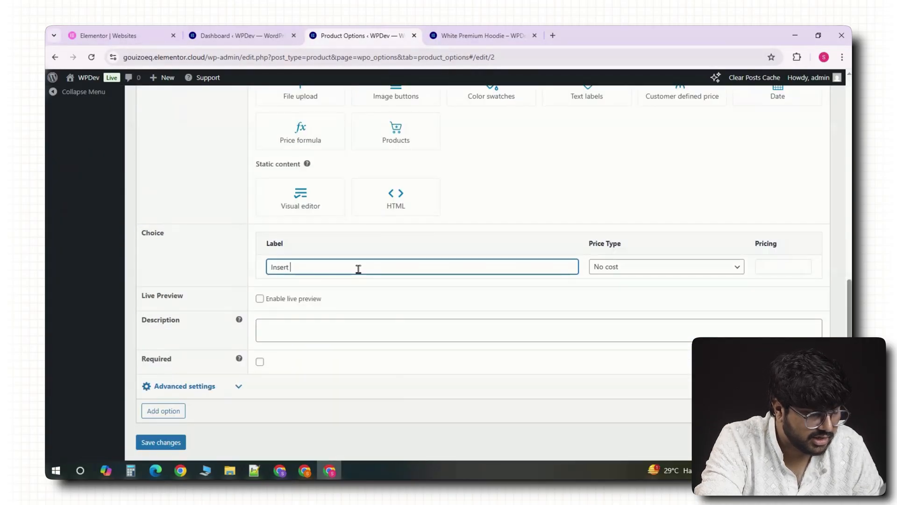
click(260, 298)
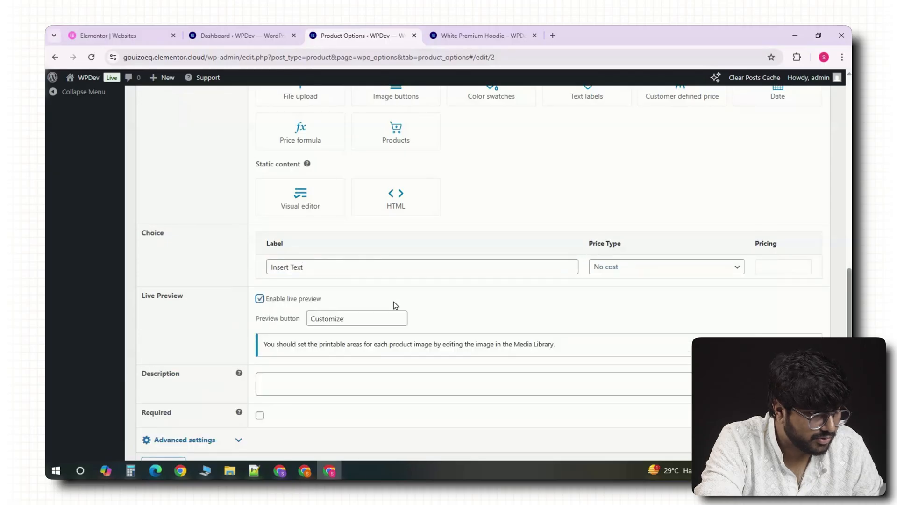
scroll(down, 3)
text(15)
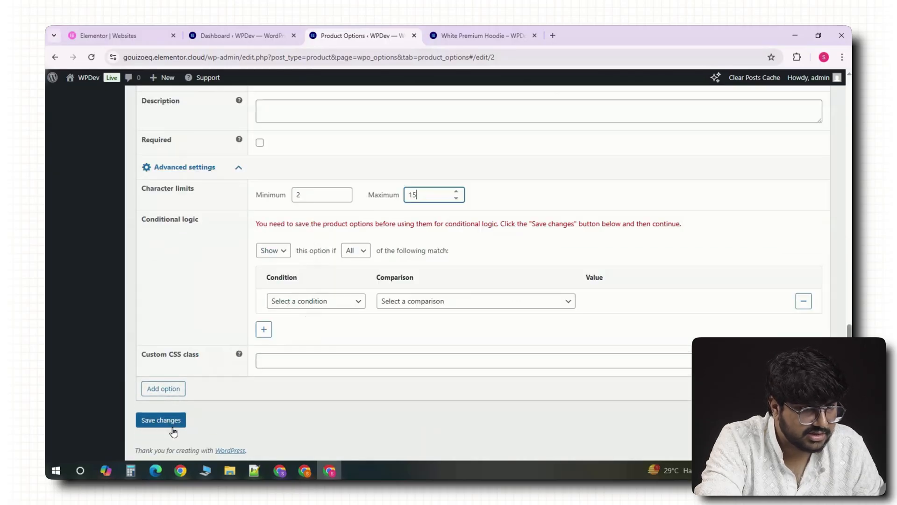
click(161, 420)
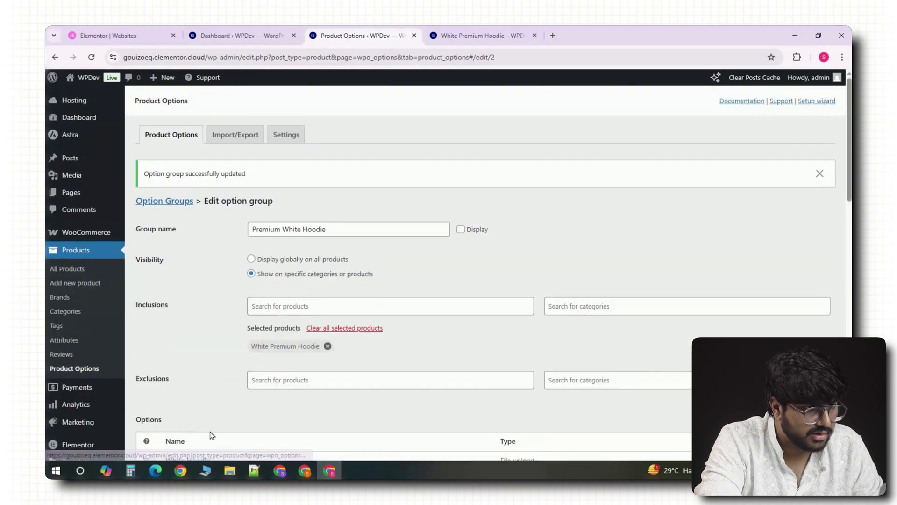
click(481, 35)
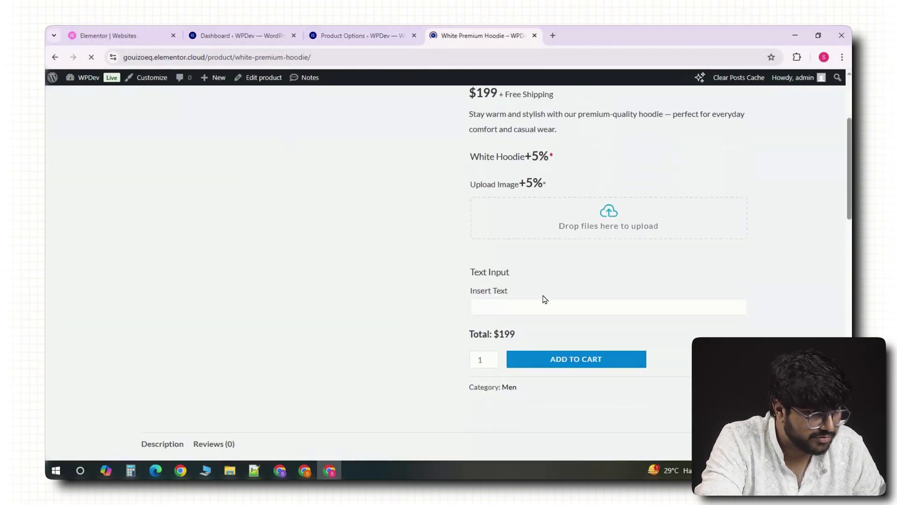
click(607, 306)
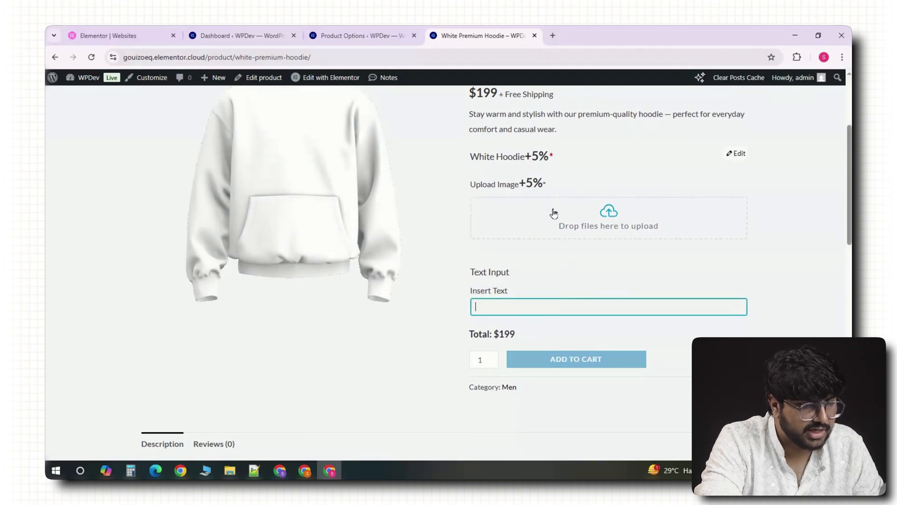
scroll(down, 3)
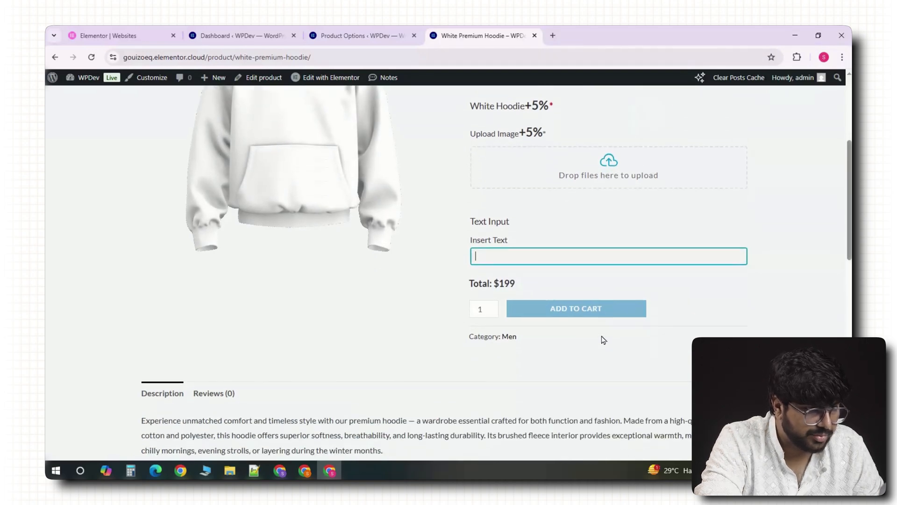
scroll(up, 3)
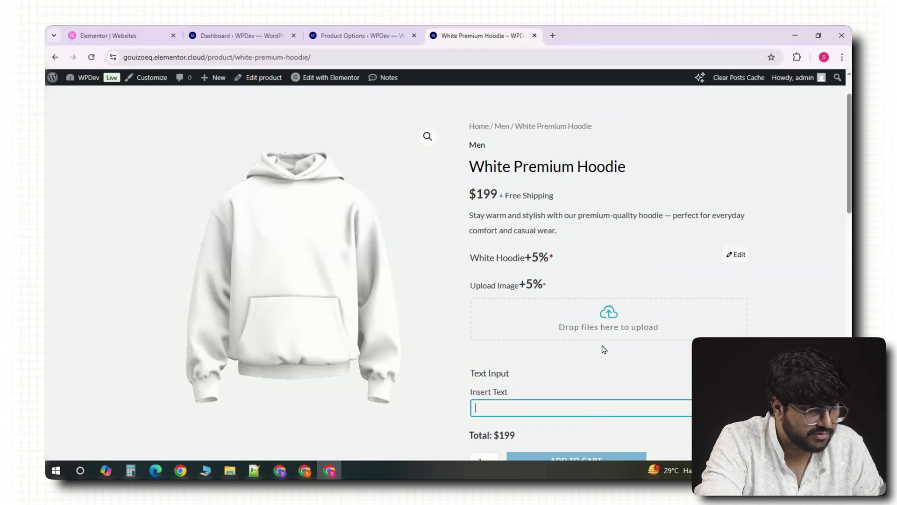
mouse_move(598, 375)
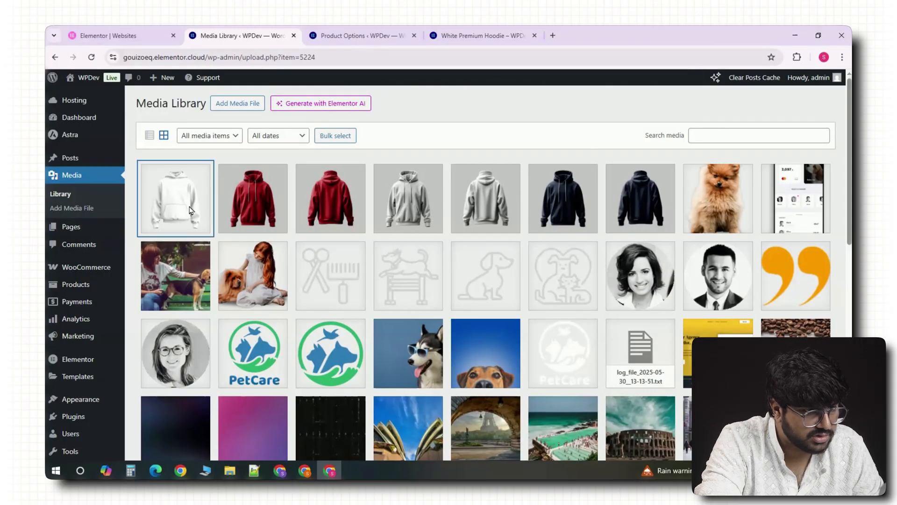
In the media library, add a rectangular printable area on the white hoodie's chest
click(175, 198)
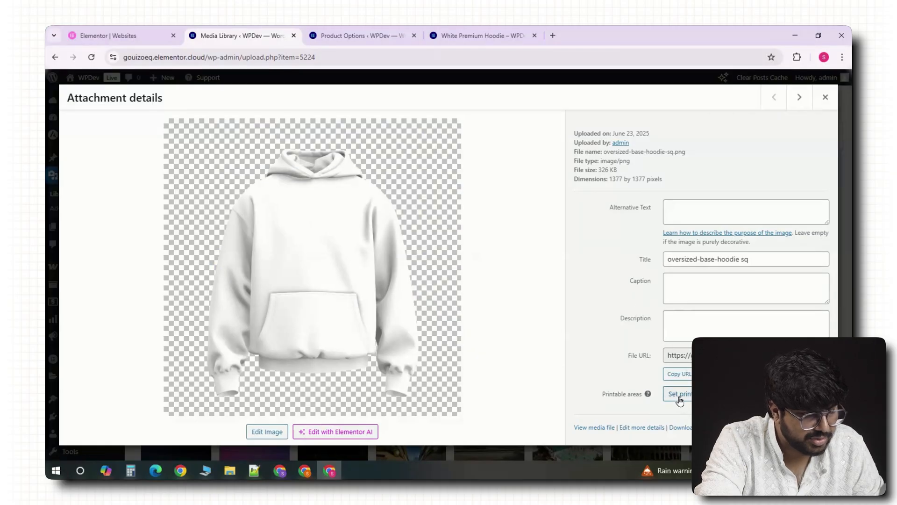
mouse_move(681, 393)
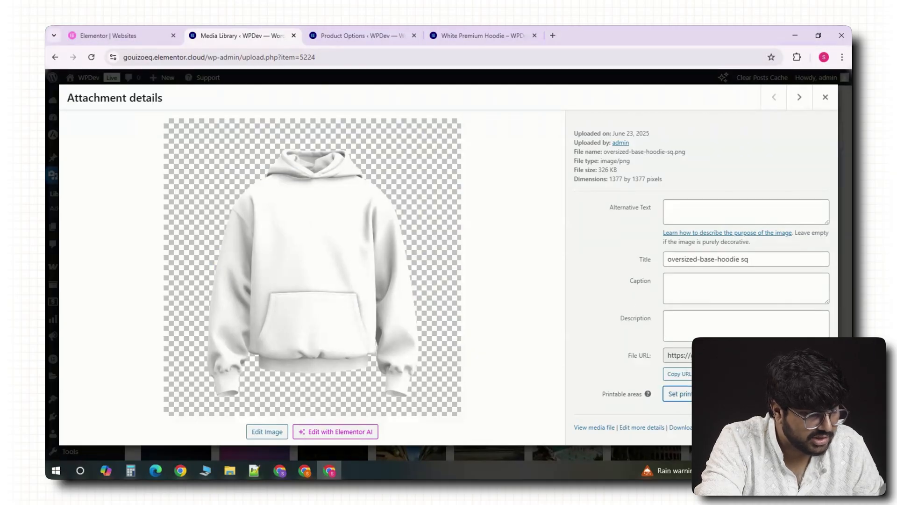
click(680, 393)
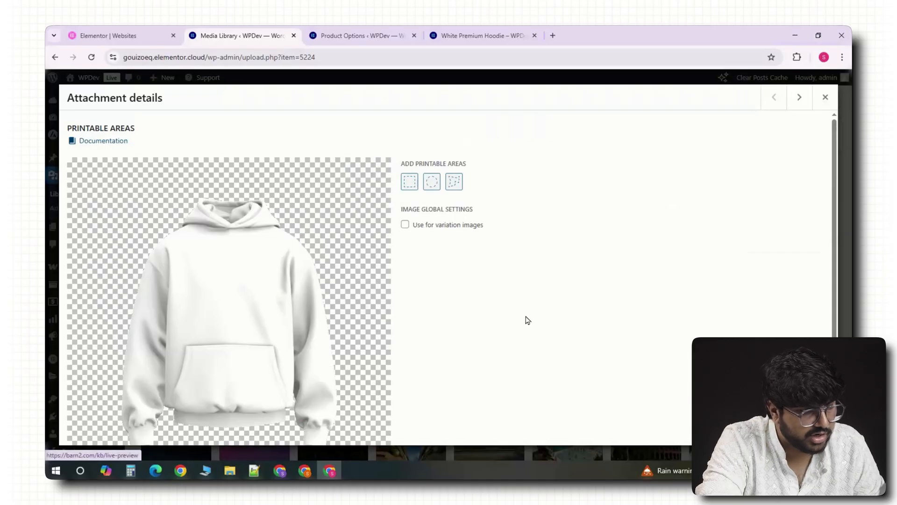
scroll(down, 3)
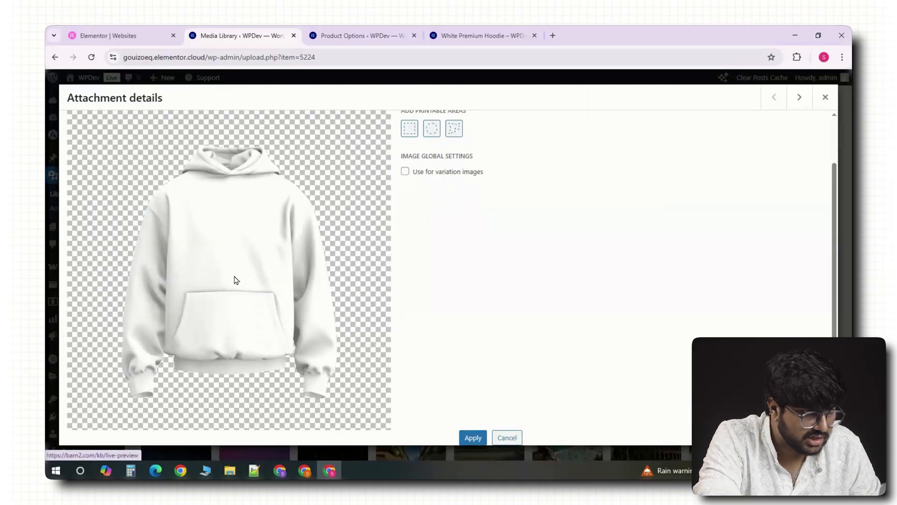
mouse_move(453, 178)
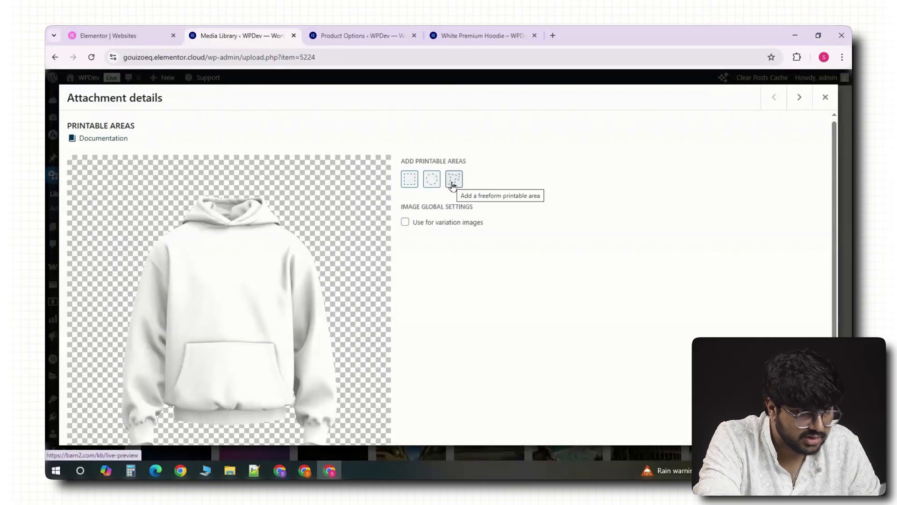
click(410, 178)
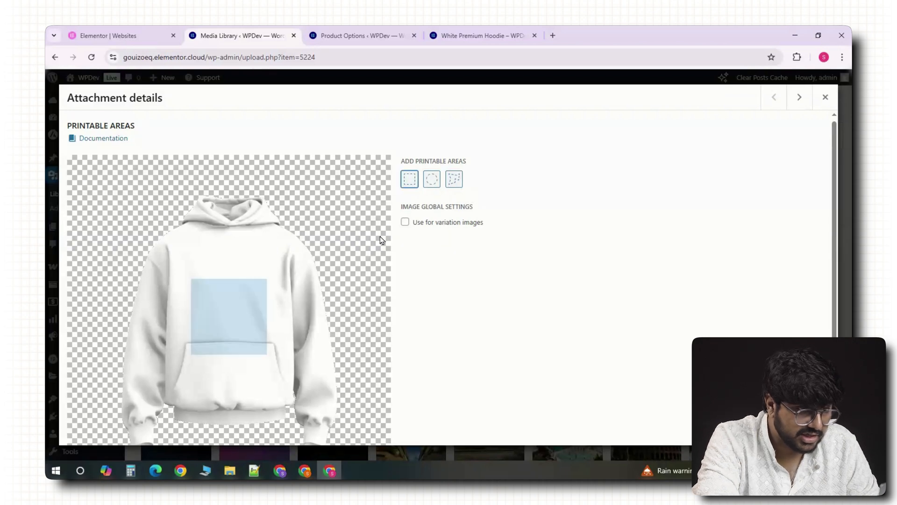
mouse_move(222, 304)
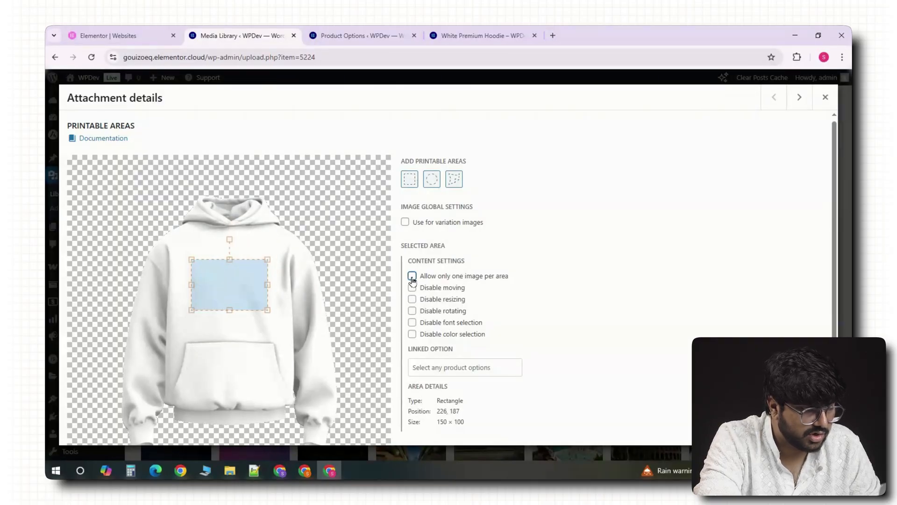
Allow one image with no moving or rotating, link the area to a product option, and apply
click(412, 275)
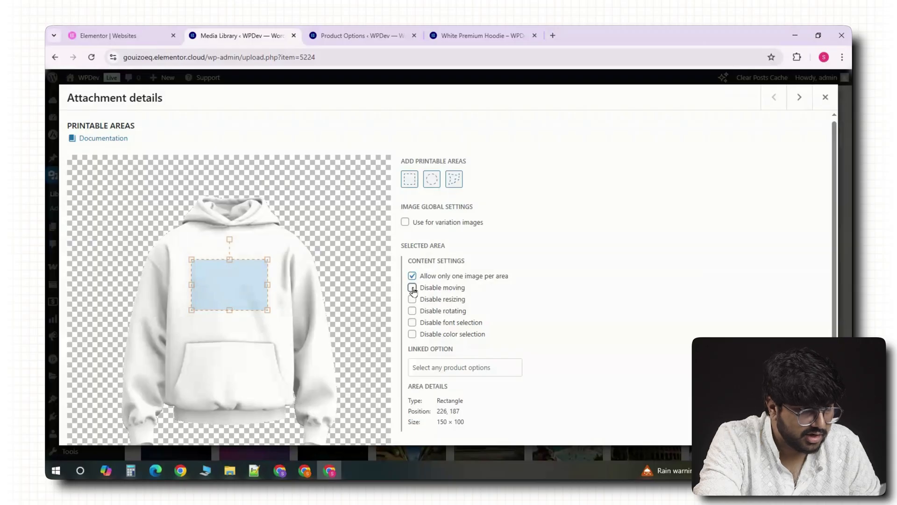
click(412, 299)
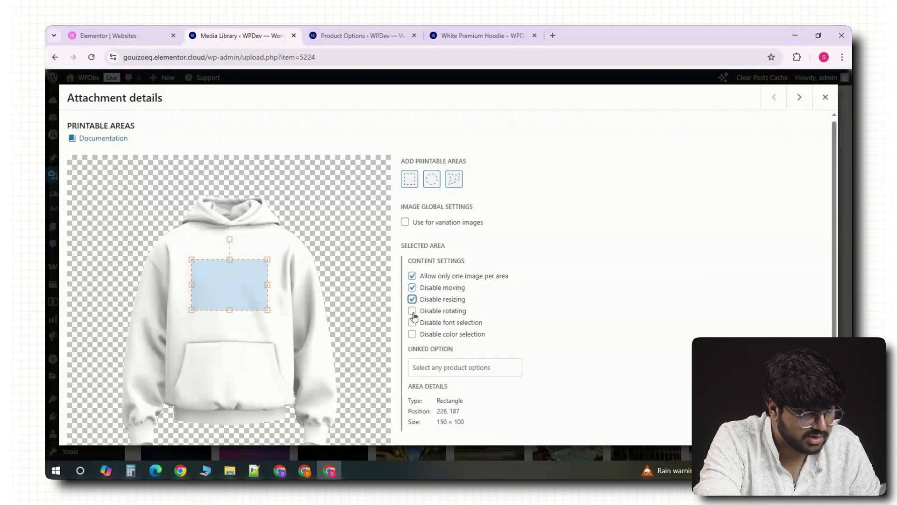
click(412, 299)
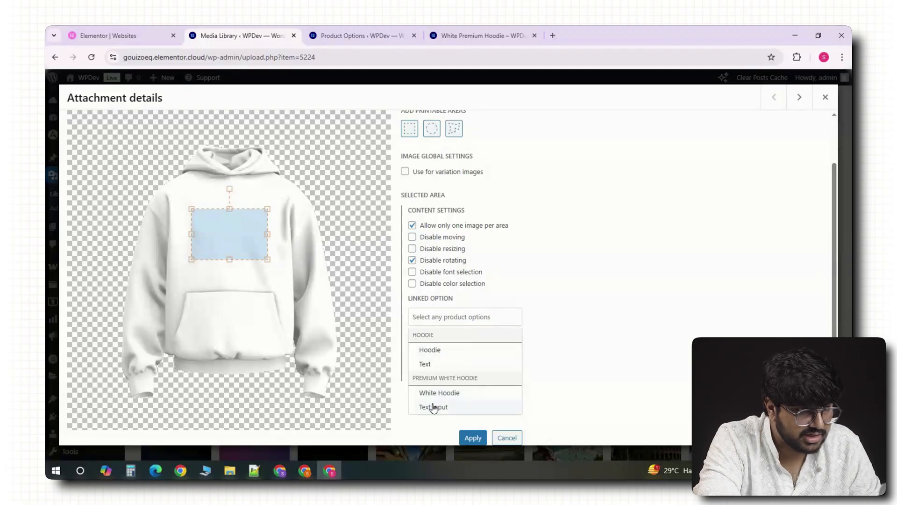
click(438, 393)
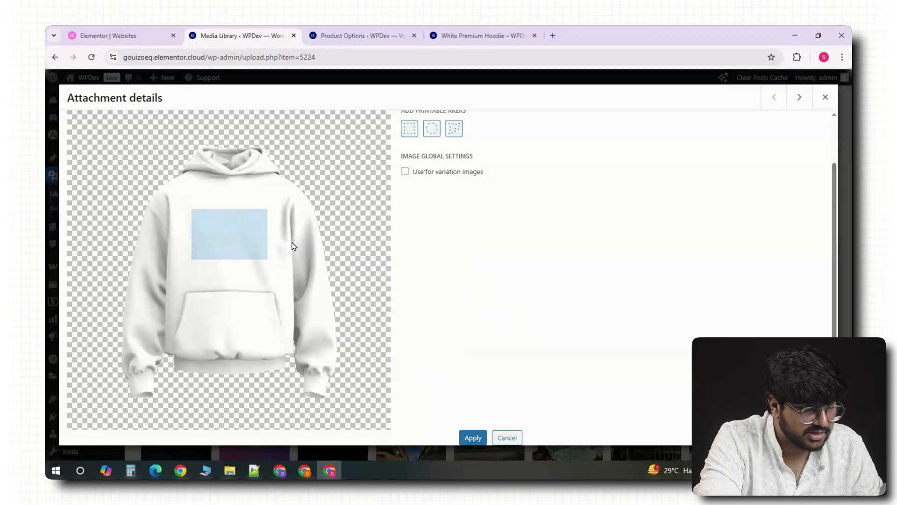
click(506, 437)
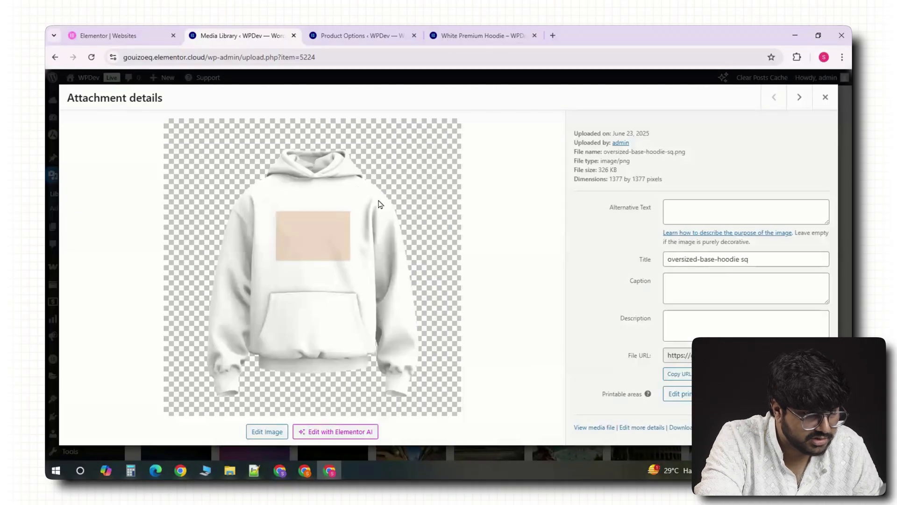
Add a smaller upper-chest printable area linked to Text Input and return to the hoodie page
click(680, 393)
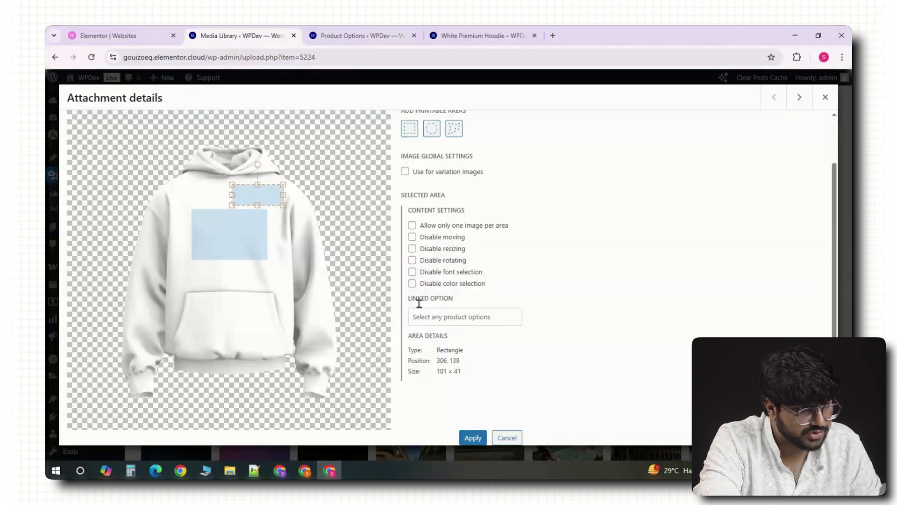
click(463, 316)
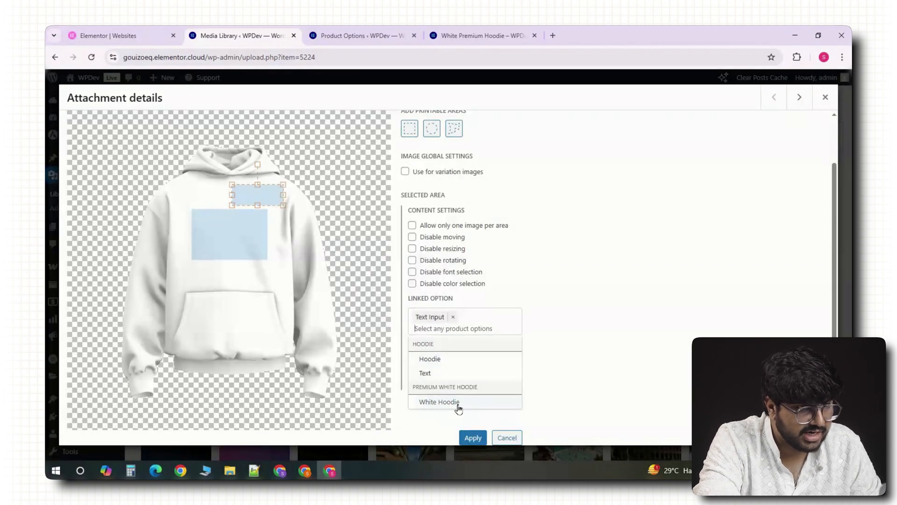
click(482, 35)
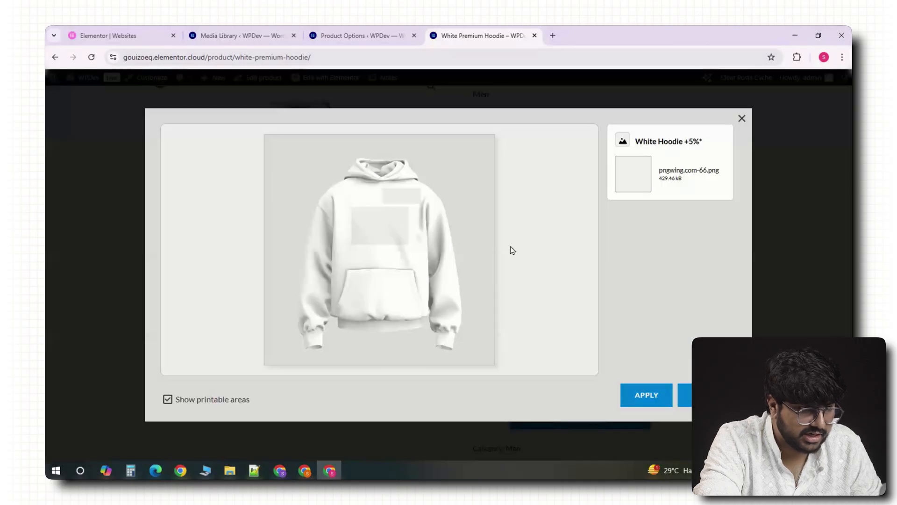
Apply the uploaded eagle image to the hoodie chest and enter 'Sam' as the custom text
click(645, 395)
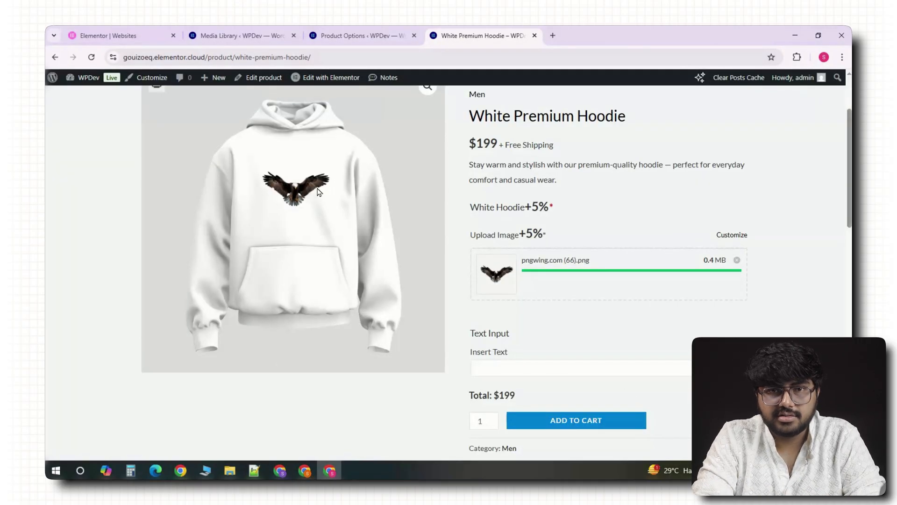
click(731, 235)
text(Sam)
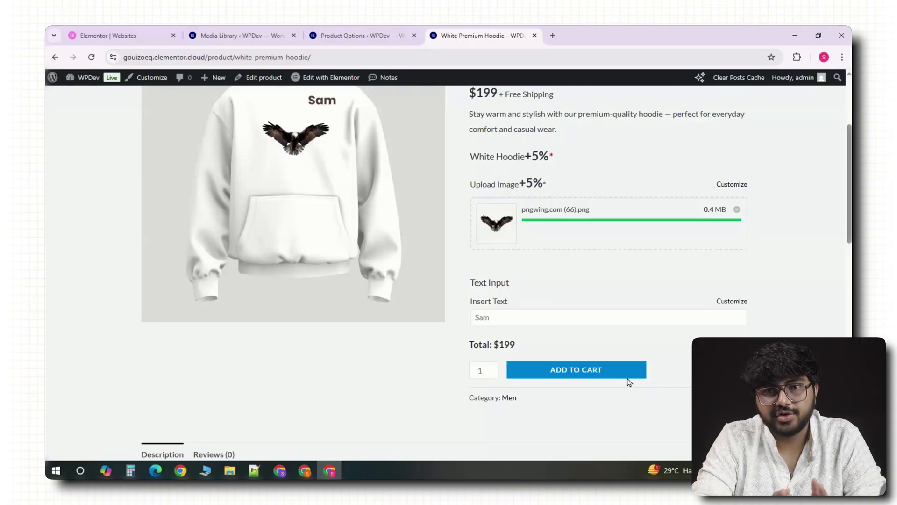
scroll(up, 3)
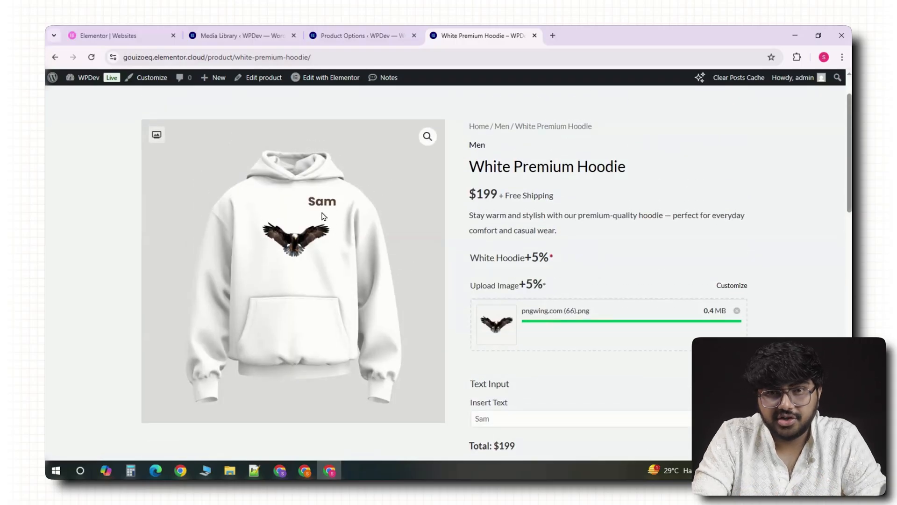